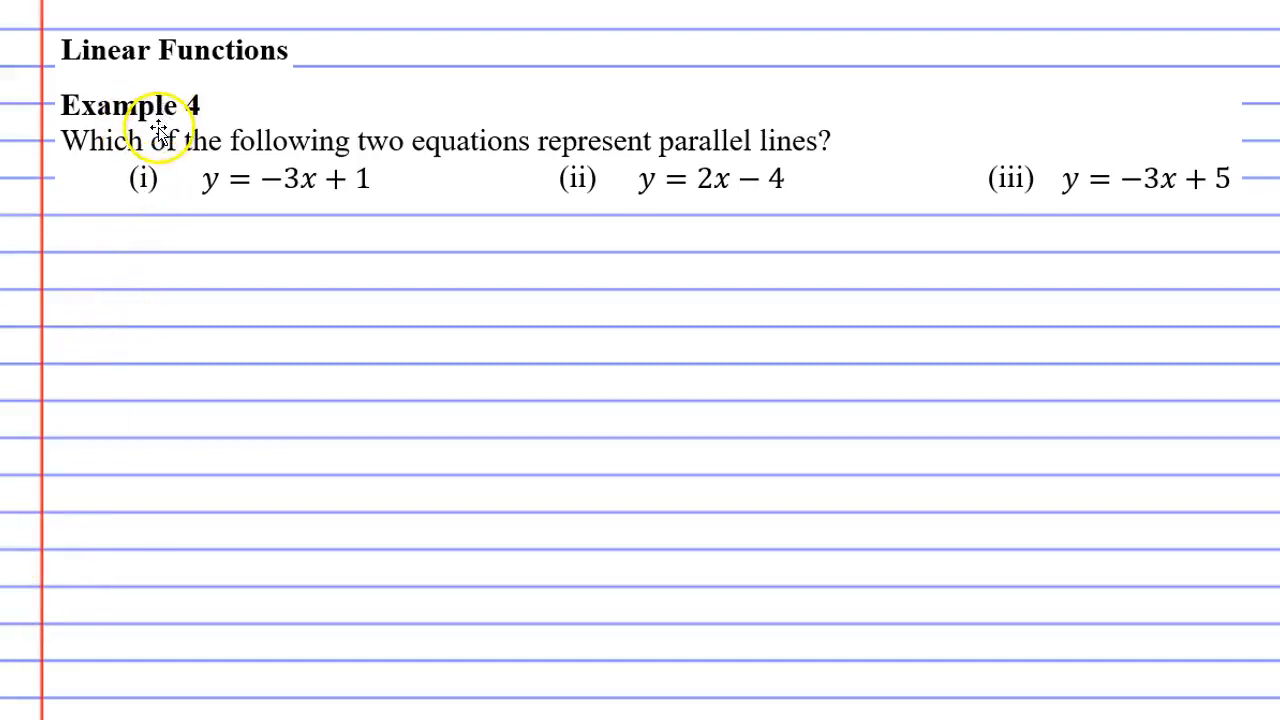
mouse_move(556, 156)
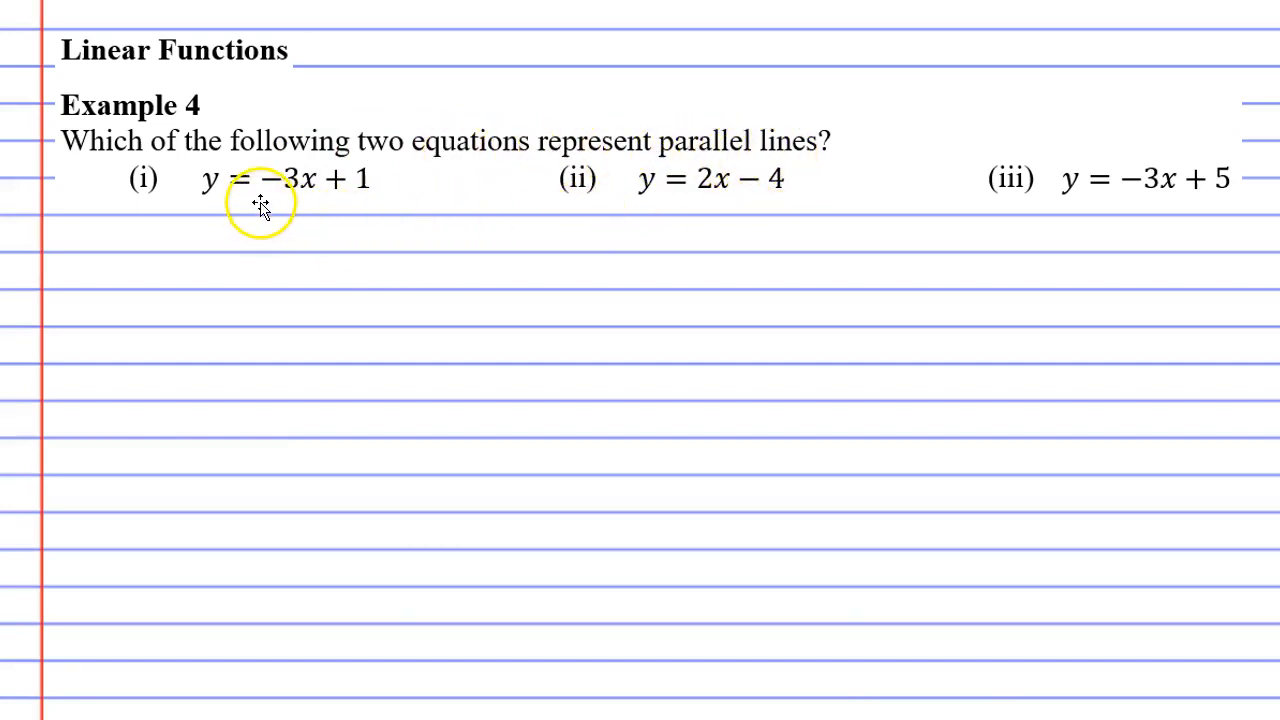
mouse_move(1104, 222)
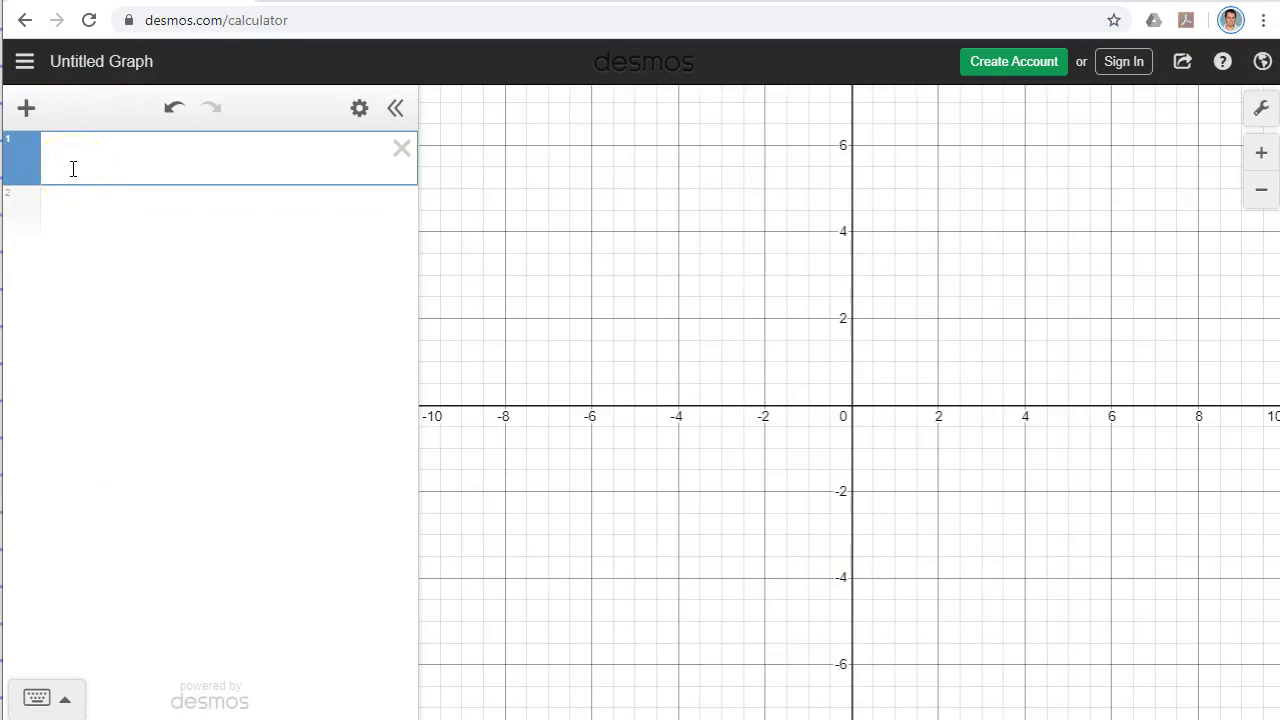
Enter the expressions -3x+1, 2x-4 and -3x+5 to graph the three lines.
type("-3x")
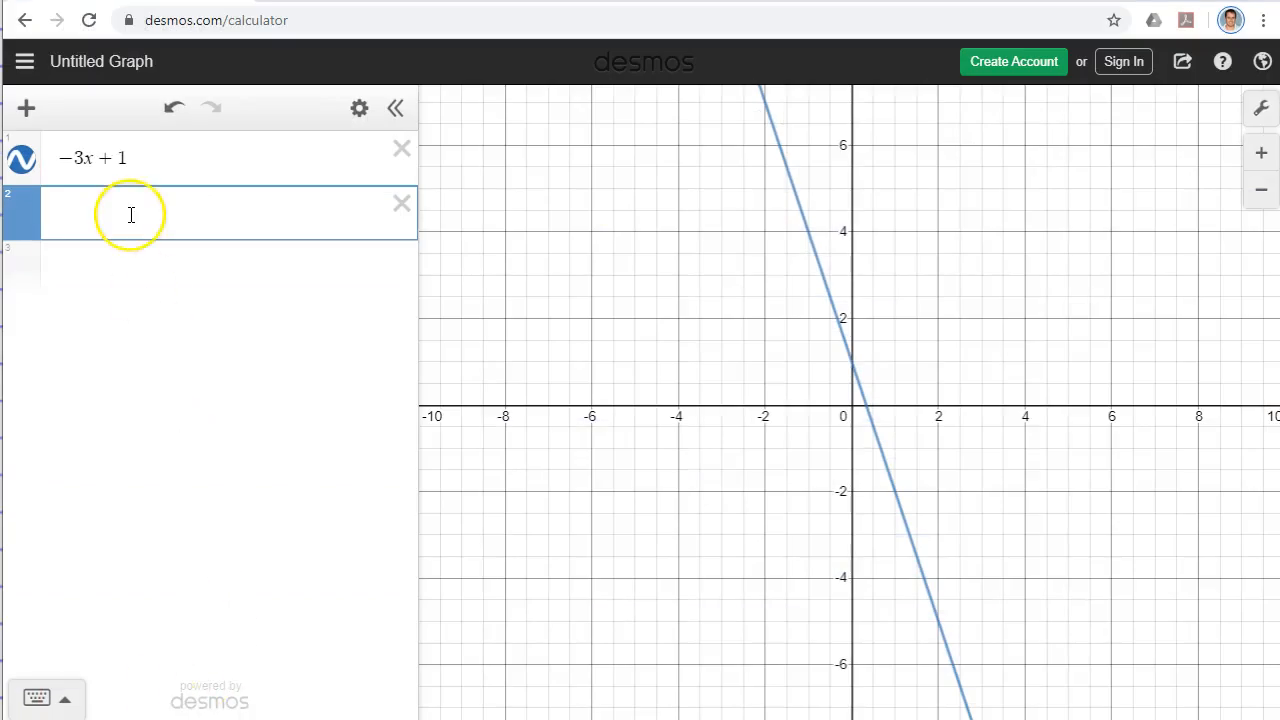
type("2x-4")
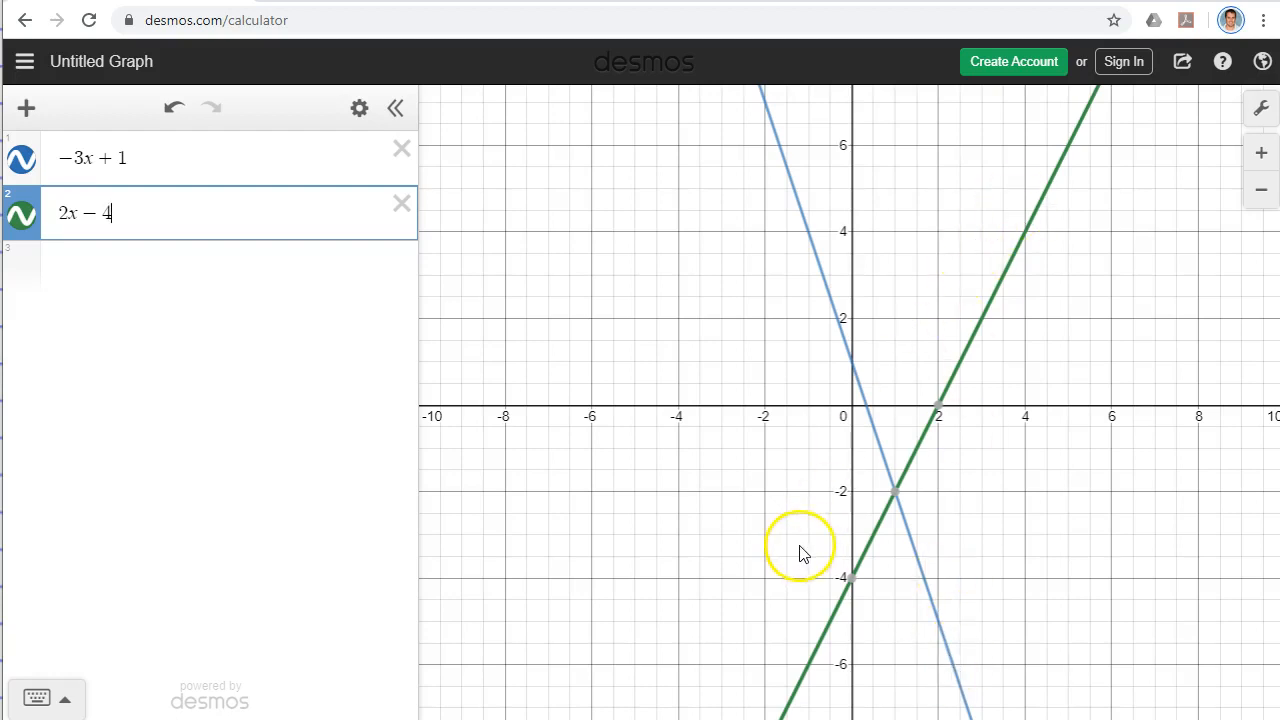
mouse_move(756, 420)
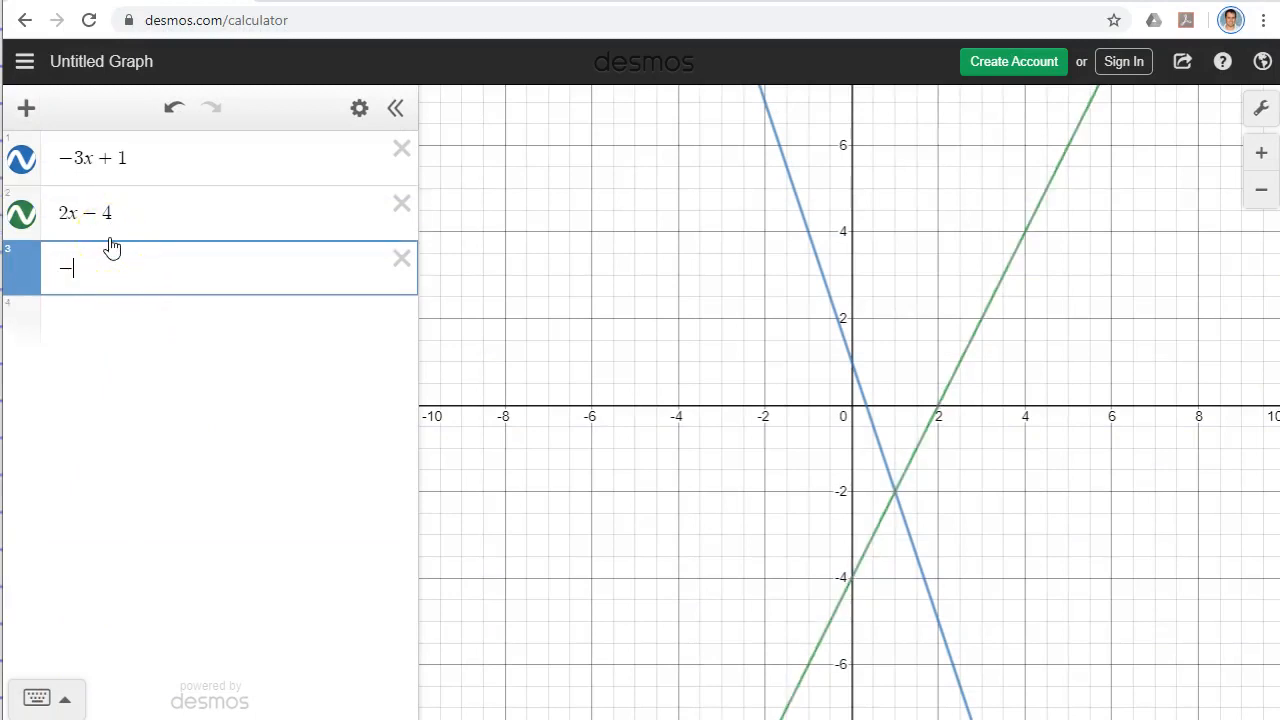
type("-3x + 5")
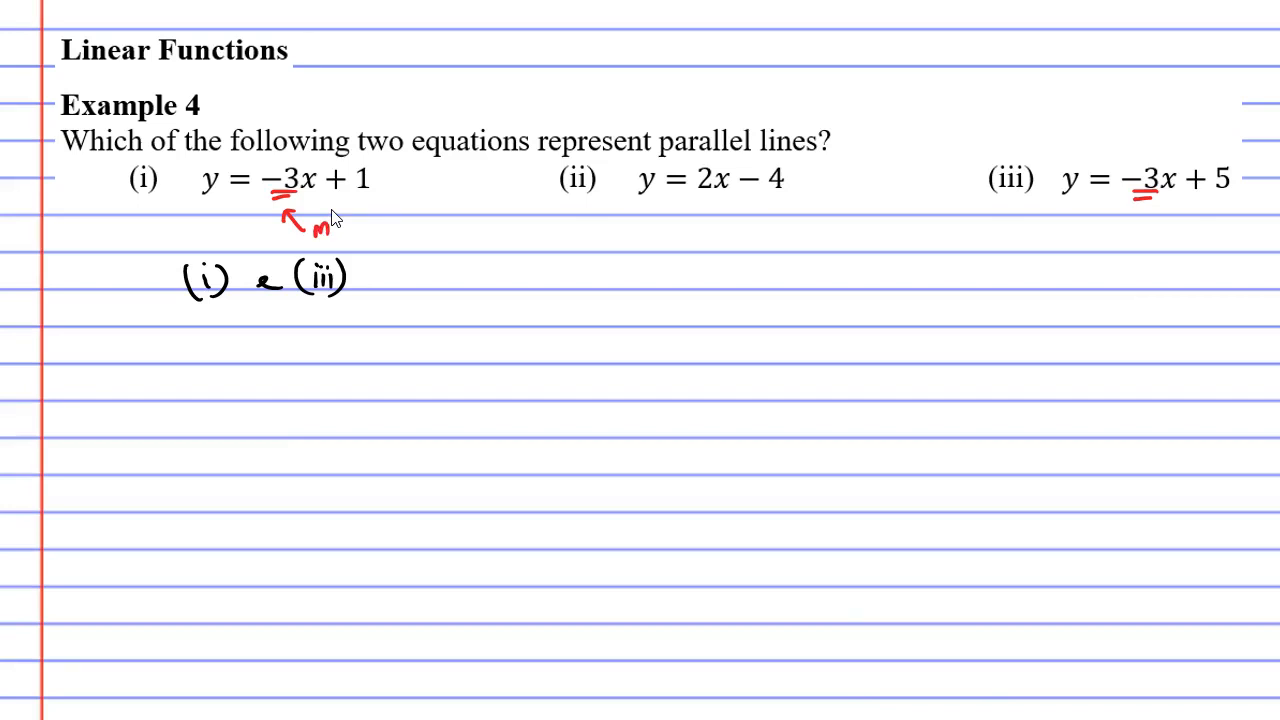
mouse_move(338, 222)
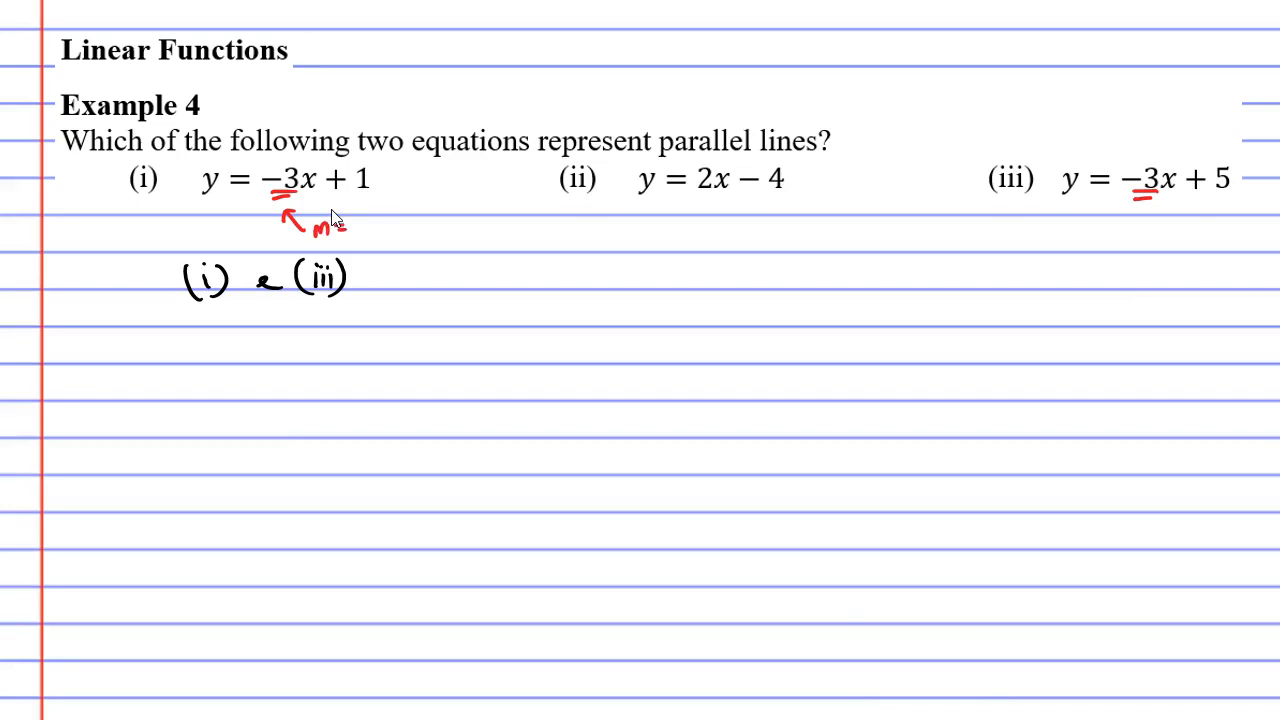
Write the label 'm = gradient' on the worksheet beside the underlined -3 slopes.
type("gradient")
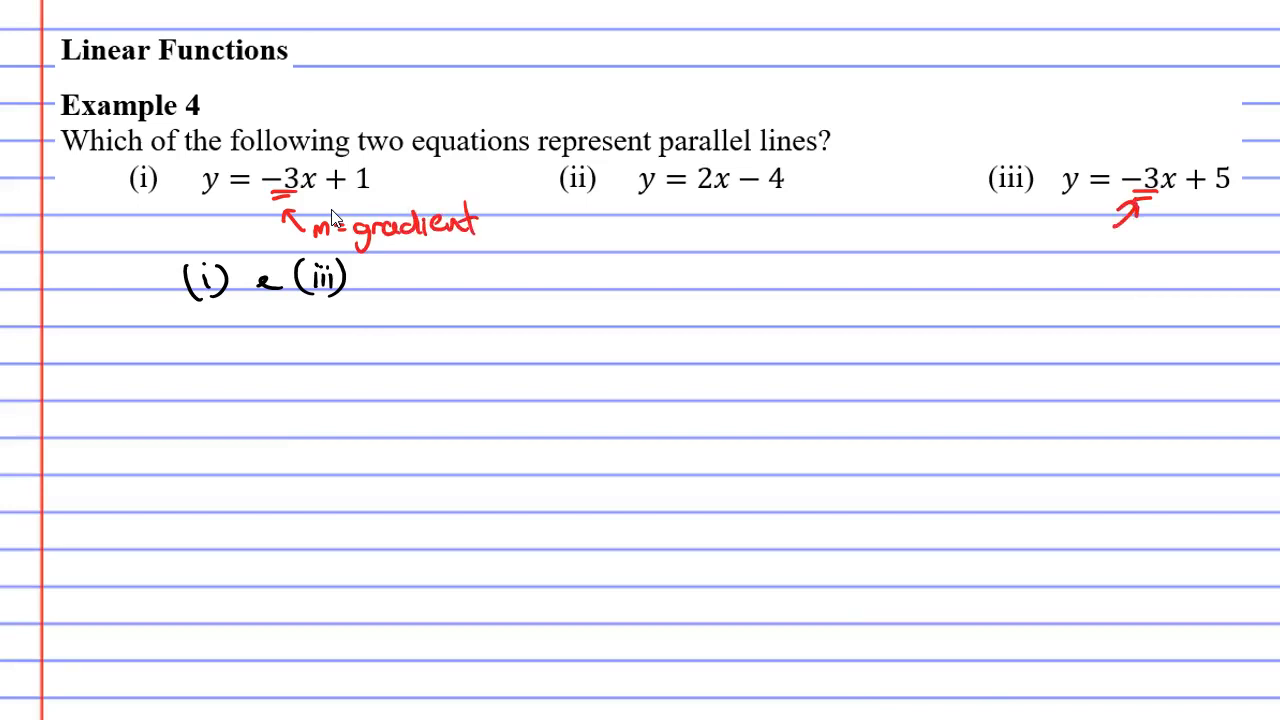
type("m =")
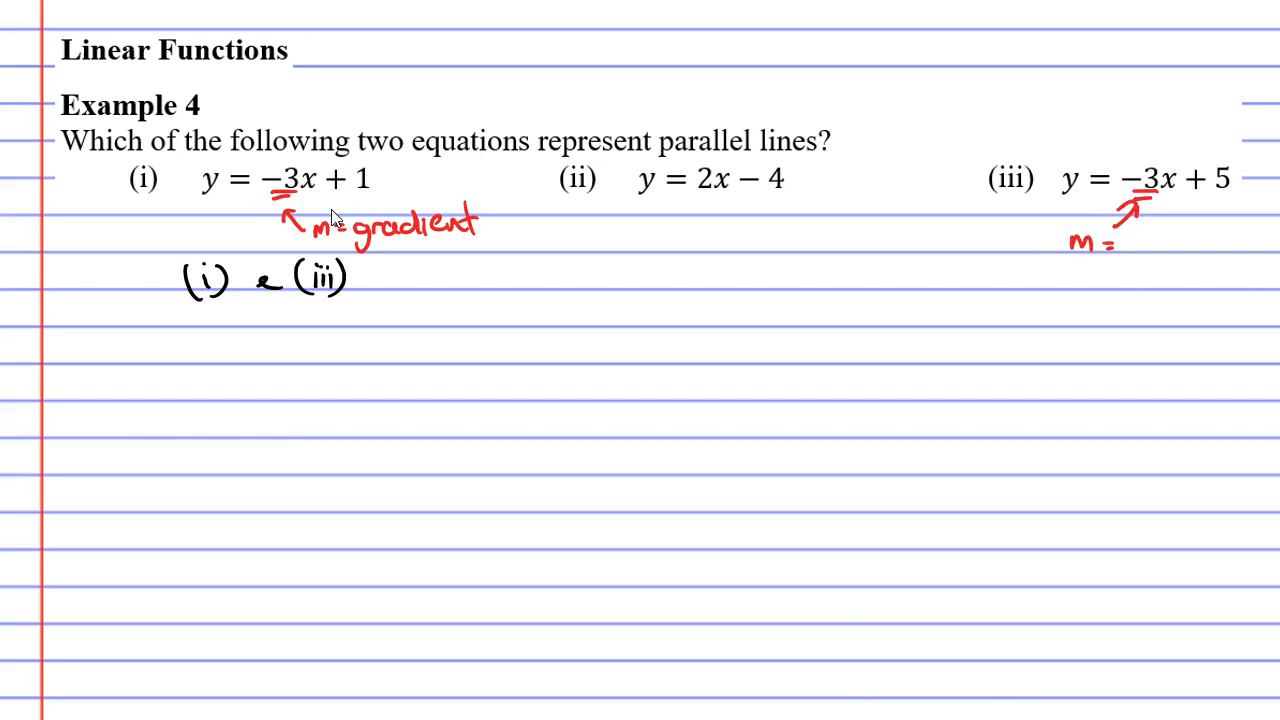
type("g1")
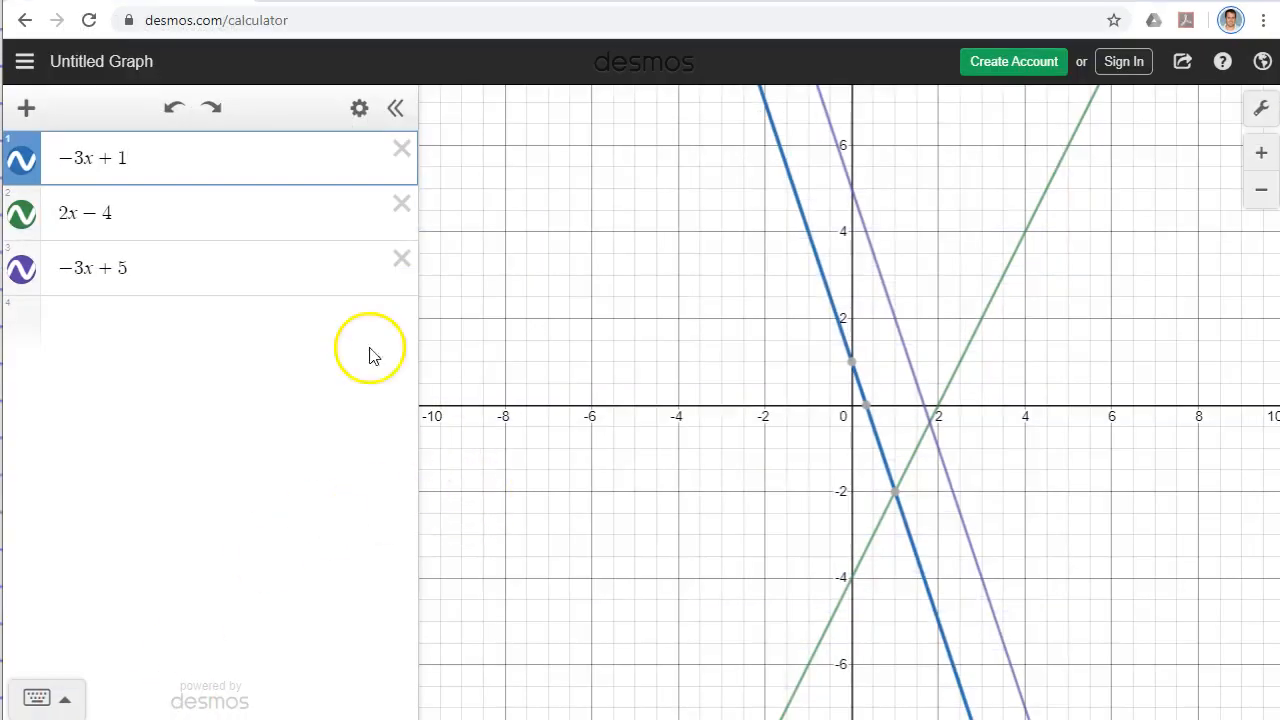
Delete the 2x - 4 expression, leaving only -3x+1 and -3x+5.
left_click(400, 204)
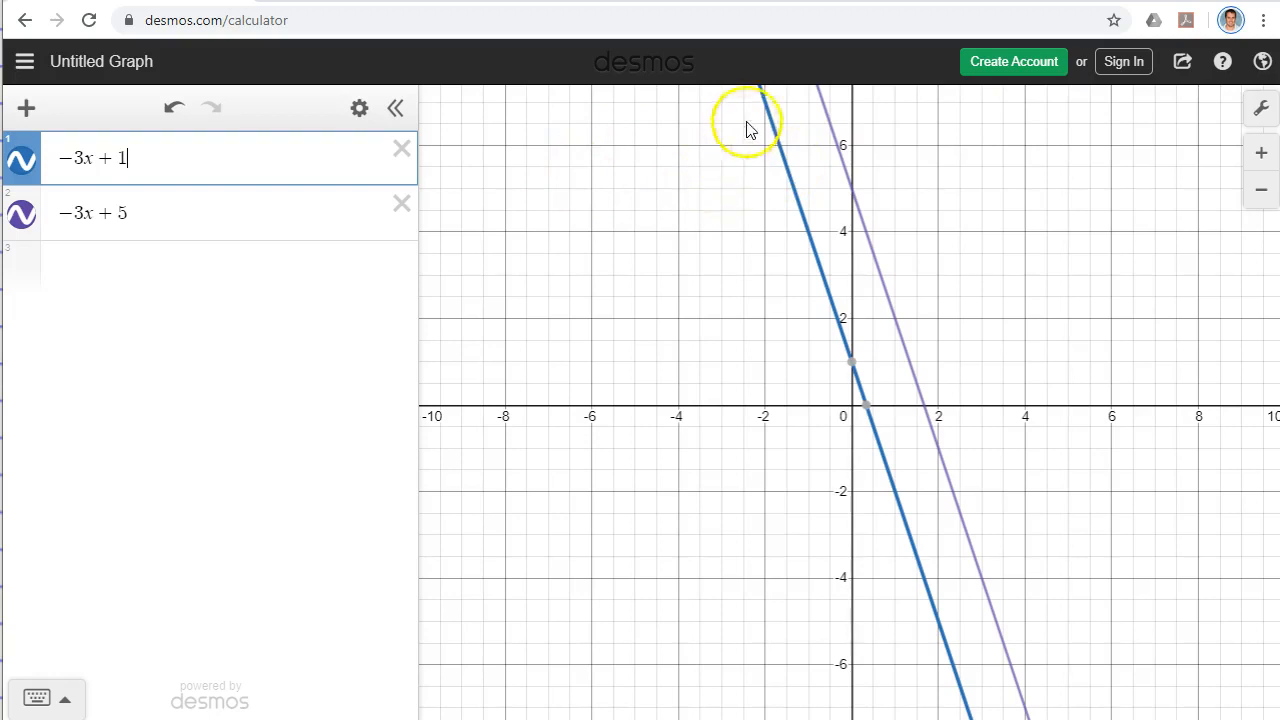
mouse_move(832, 252)
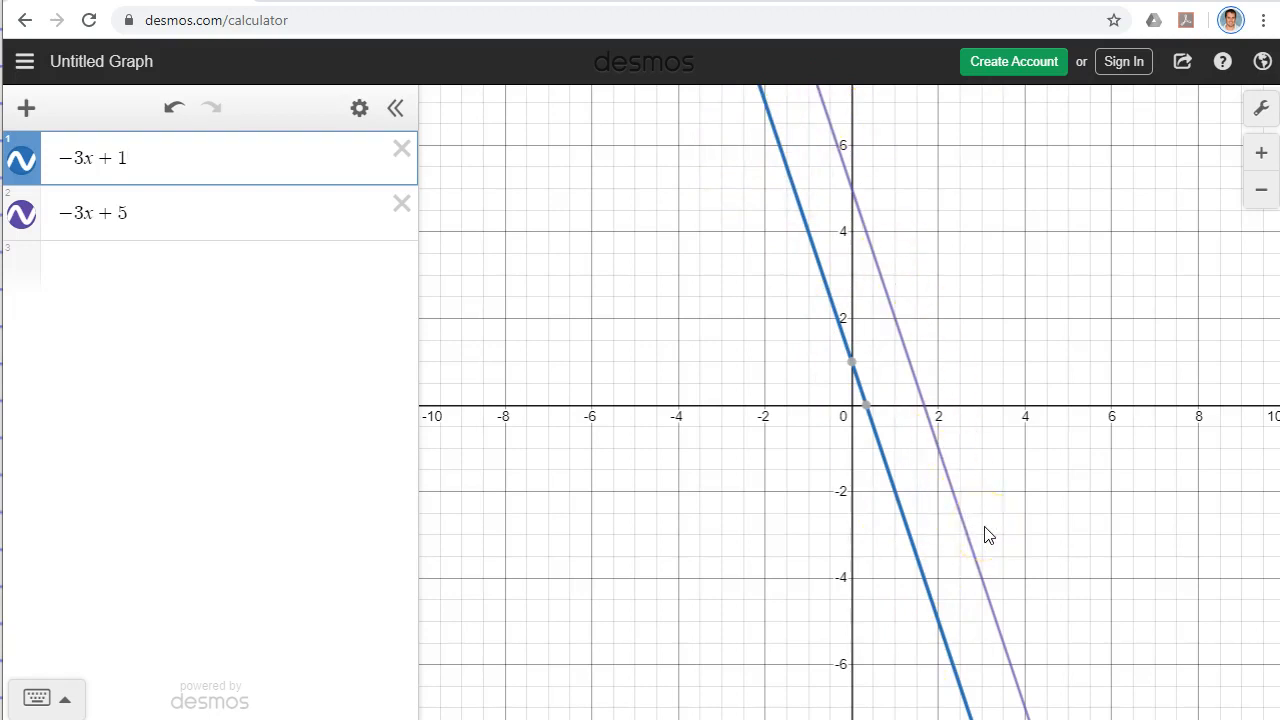
Add the expression -3x - 1 as a third parallel line.
left_click(200, 212)
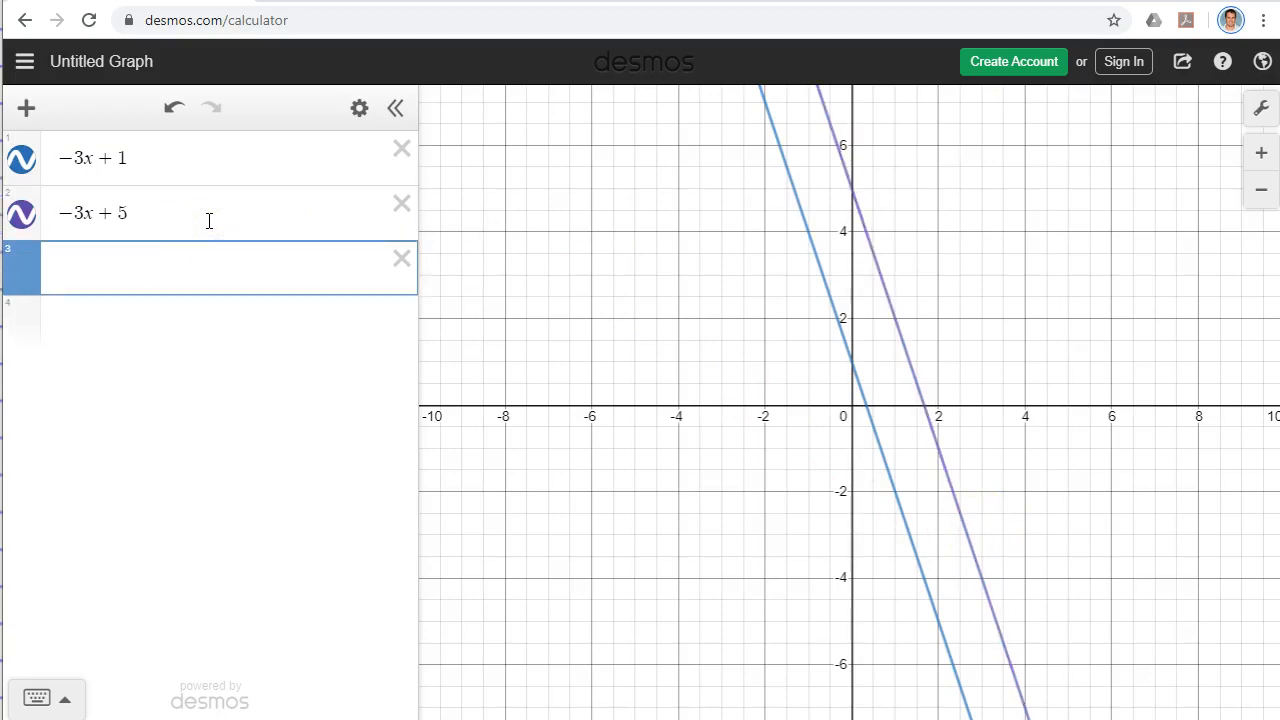
type("-3x")
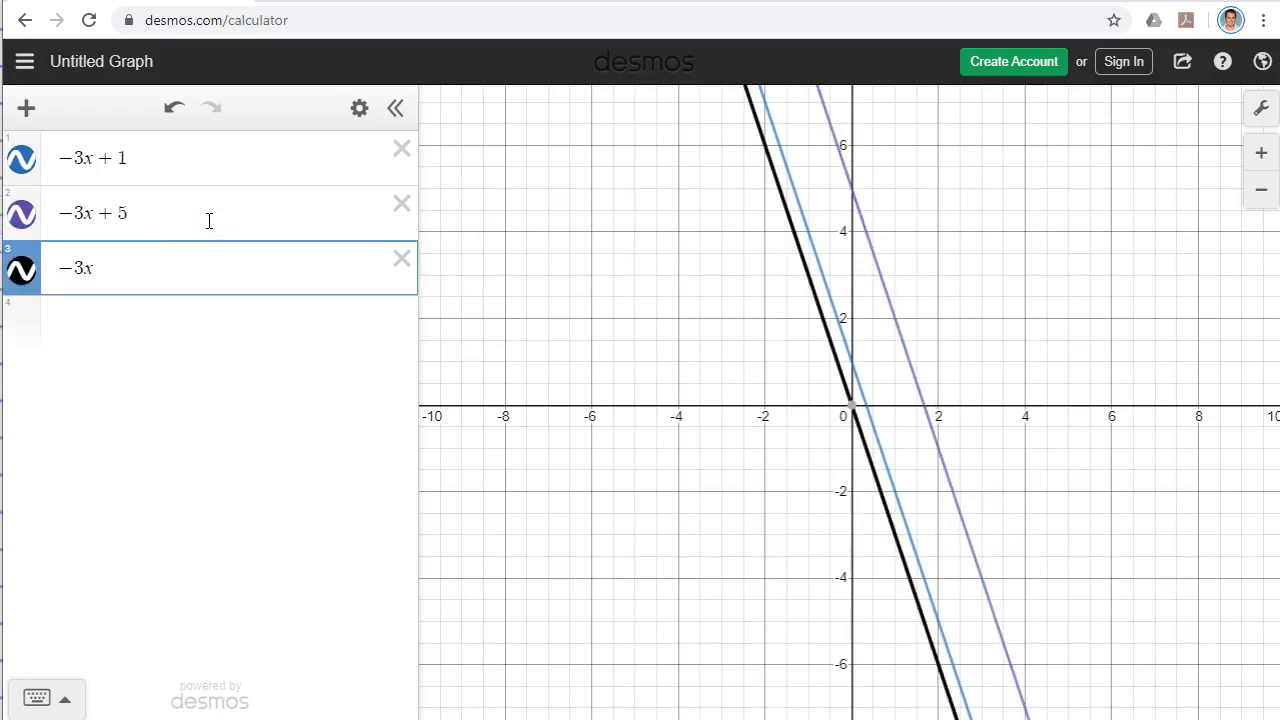
type("- 1")
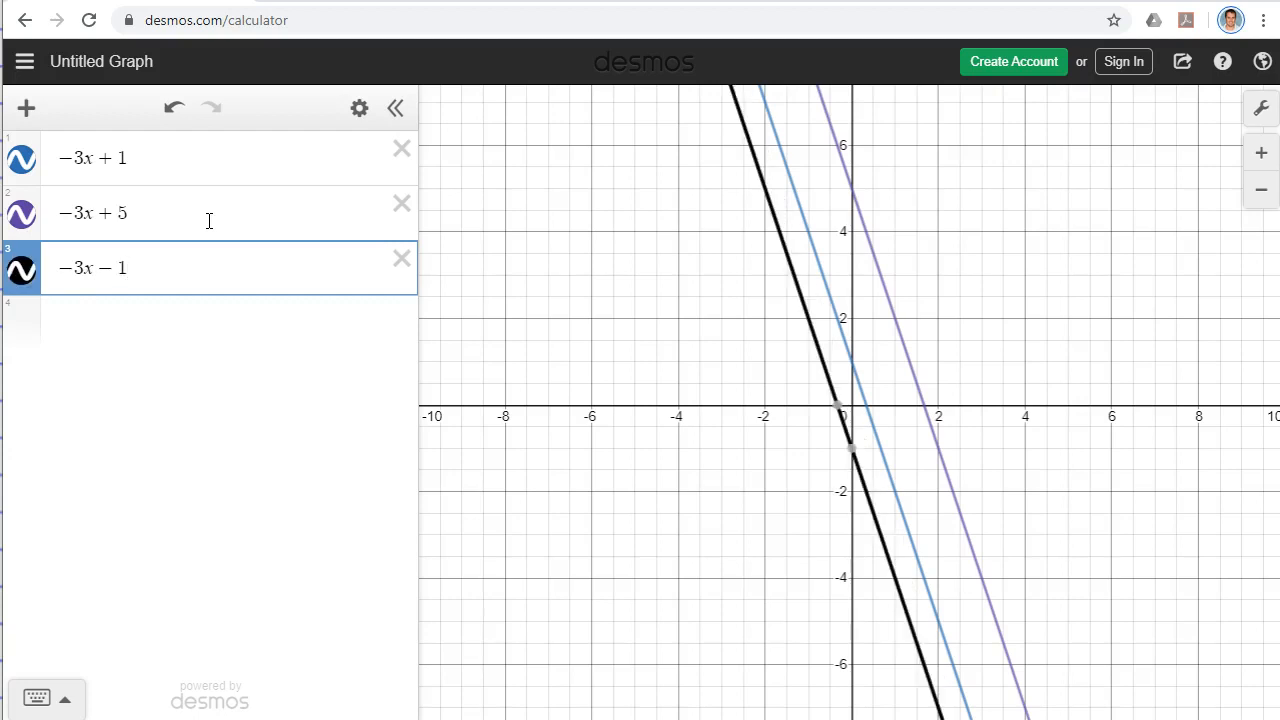